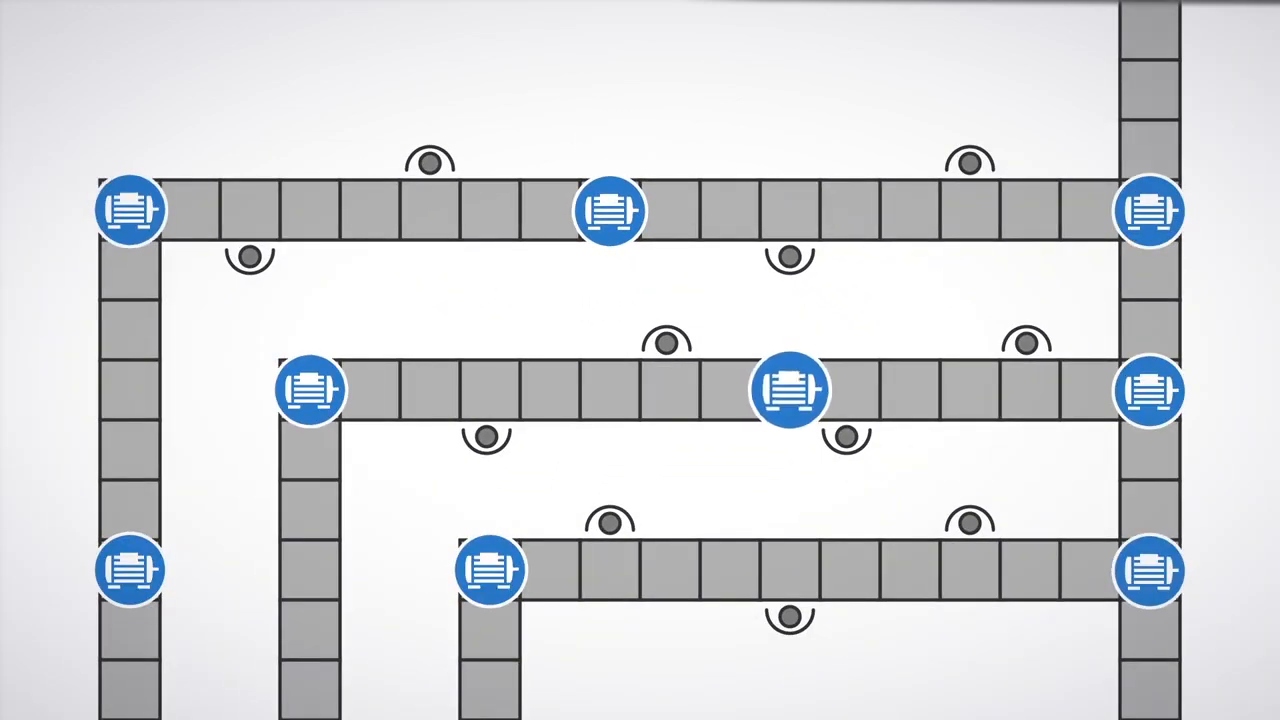
left_click(790, 390)
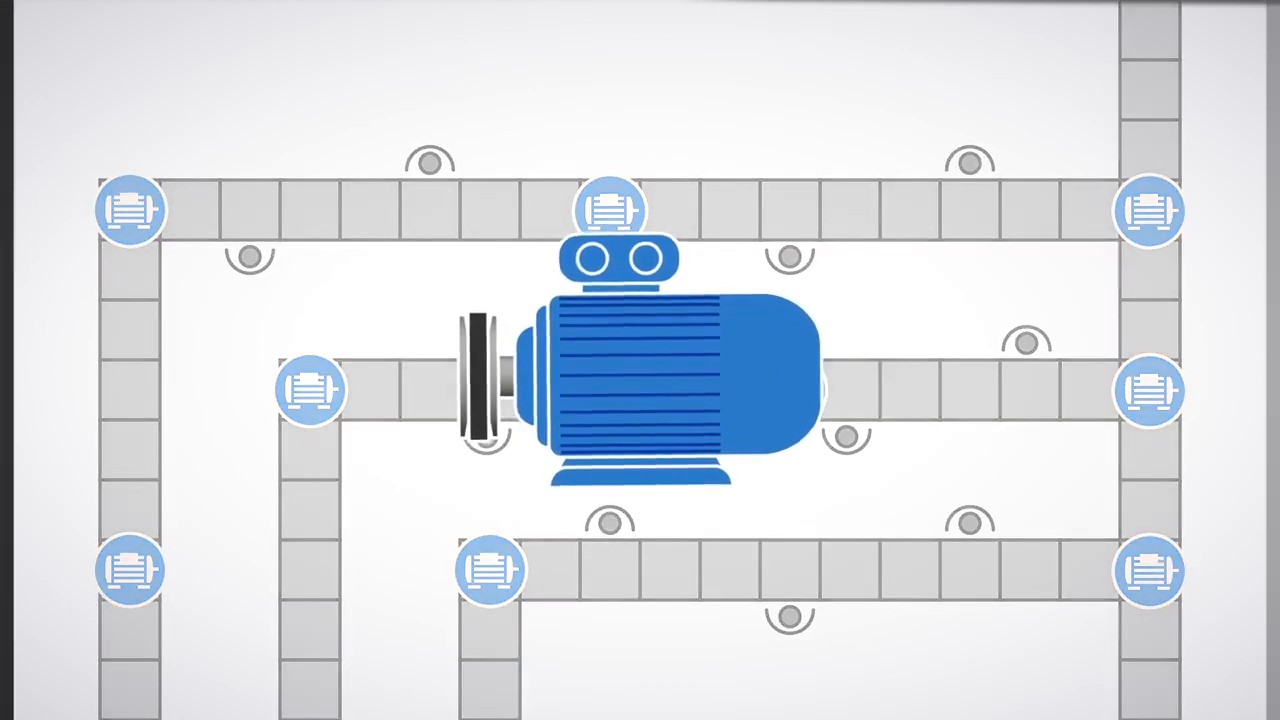